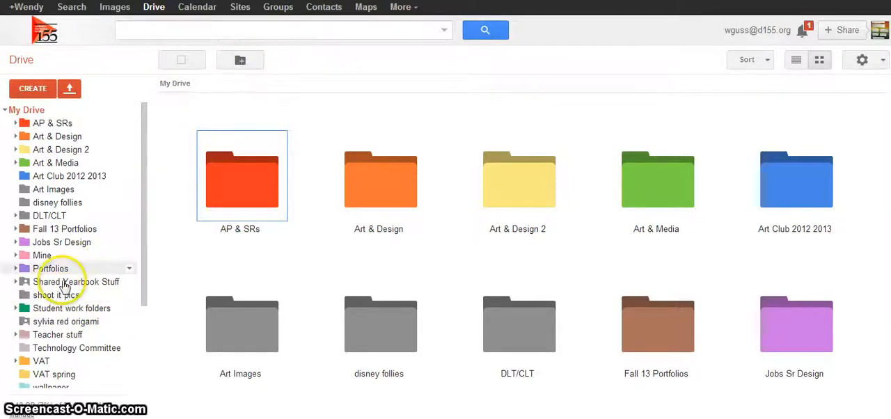
{"action": "mouse_move", "coordinate": [98, 295]}
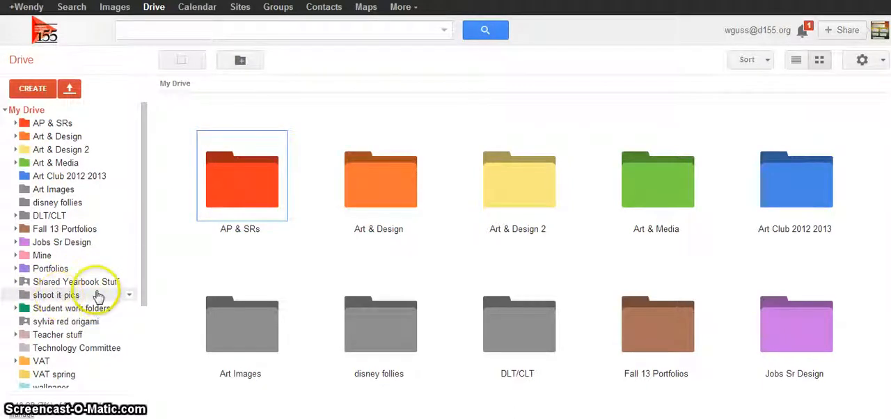
- Preview one of the bright photos in the shoot it pics folder, then close the preview
{"action": "left_click", "coordinate": [59, 295]}
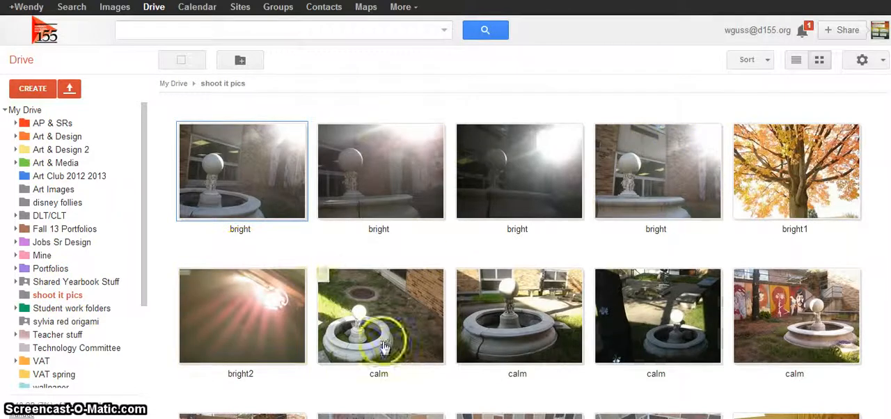
{"action": "right_click", "coordinate": [380, 171]}
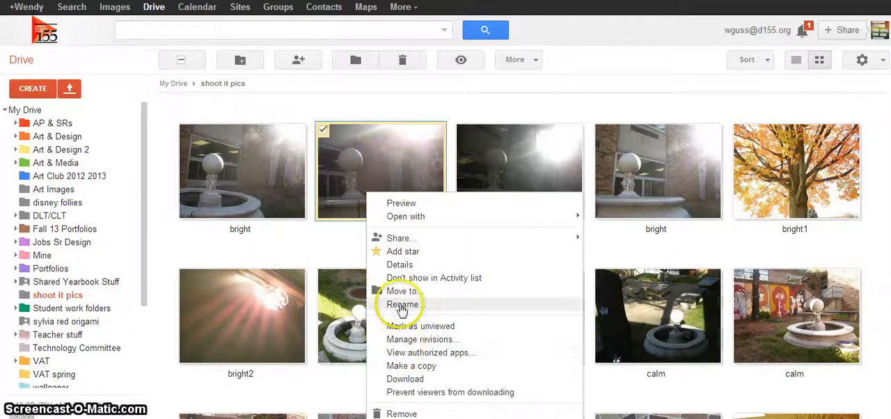
{"action": "left_click", "coordinate": [401, 203]}
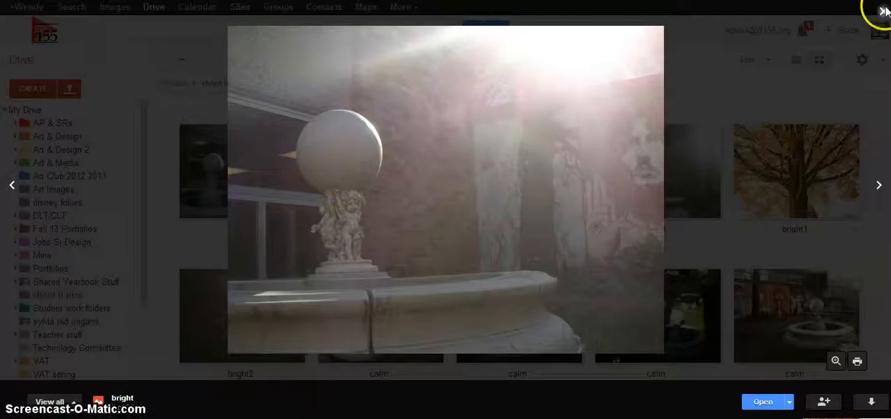
{"action": "left_click", "coordinate": [886, 11]}
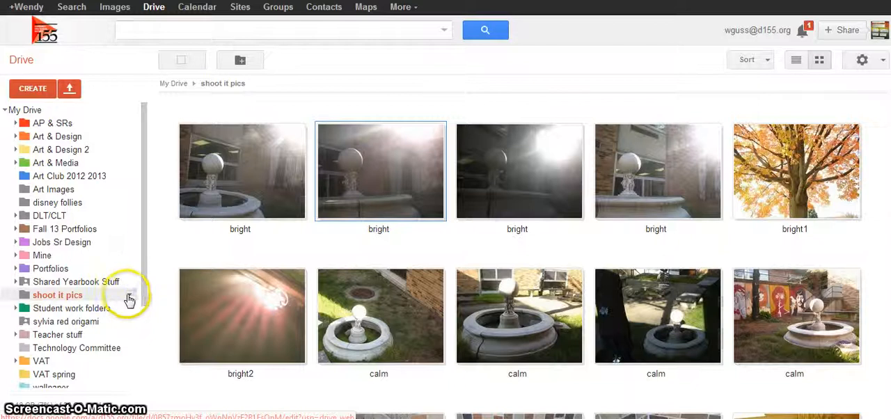
- Download the shoot it pics folder's 29 files as a zip via Convert and Download
{"action": "right_click", "coordinate": [58, 295]}
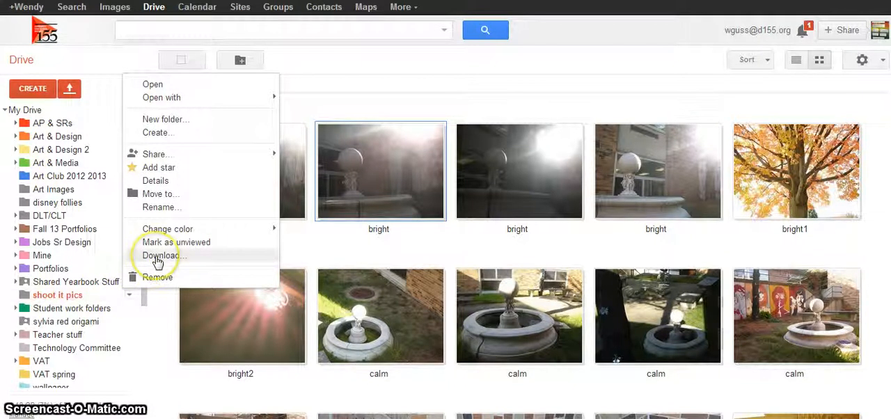
{"action": "left_click", "coordinate": [164, 256]}
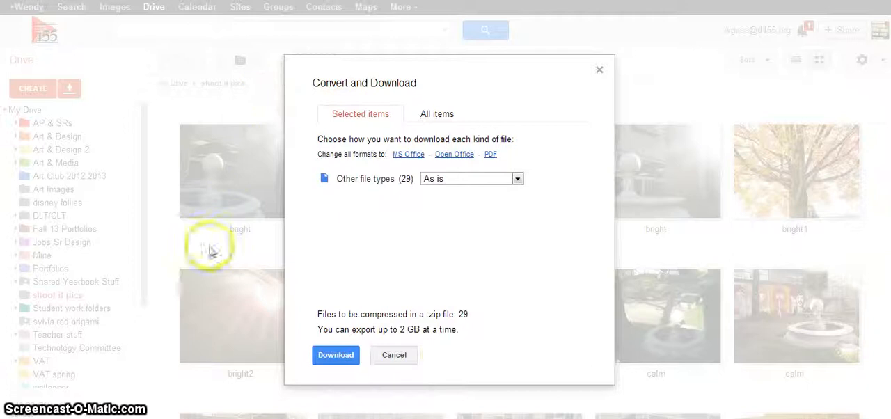
{"action": "mouse_move", "coordinate": [512, 334]}
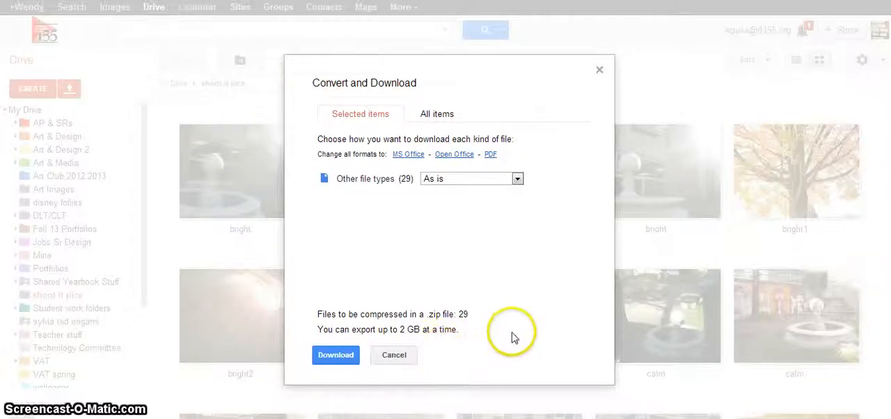
{"action": "mouse_move", "coordinate": [438, 220]}
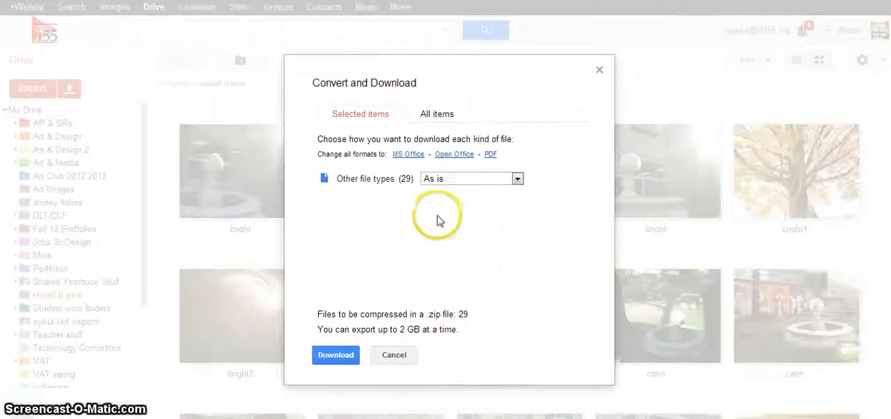
{"action": "mouse_move", "coordinate": [370, 249]}
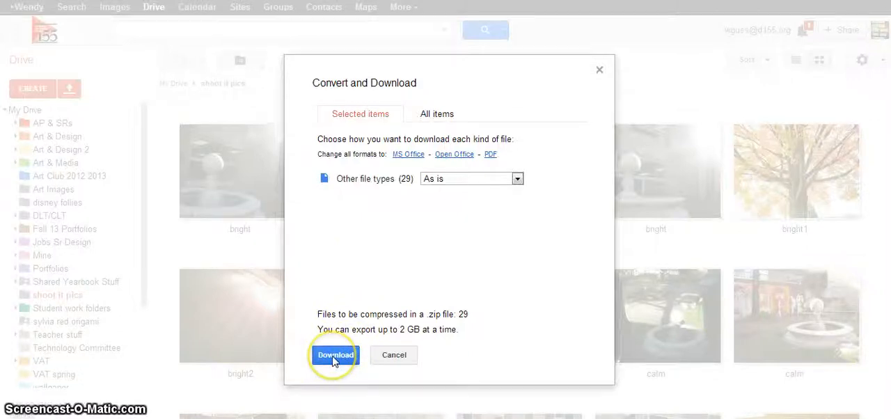
{"action": "left_click", "coordinate": [334, 355]}
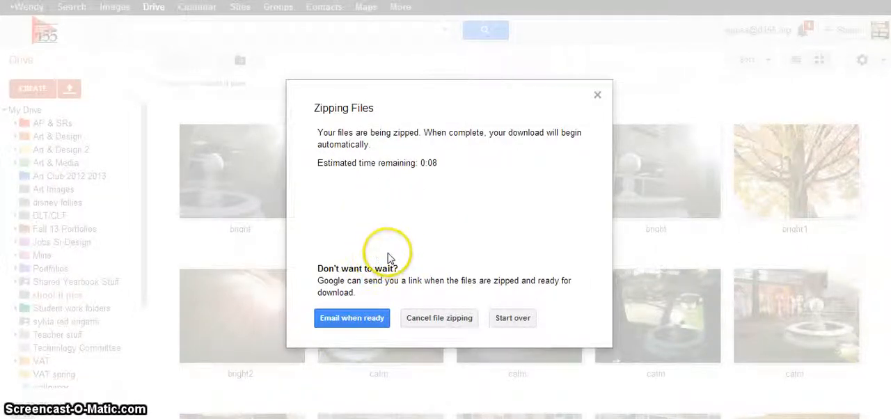
{"action": "mouse_move", "coordinate": [393, 248]}
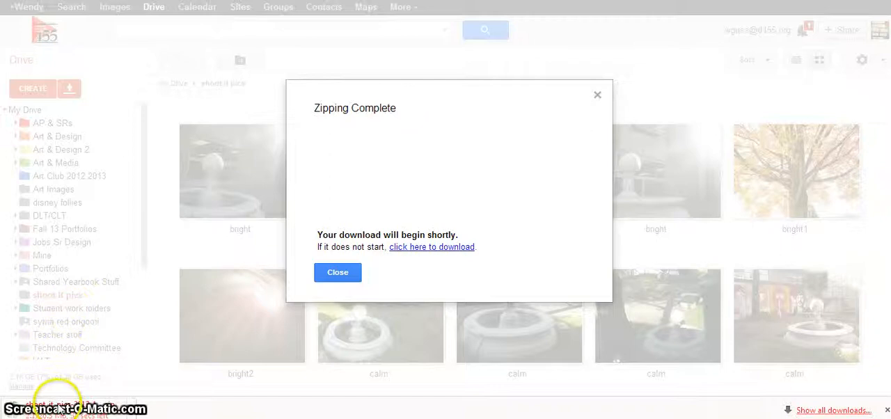
{"action": "mouse_move", "coordinate": [54, 379]}
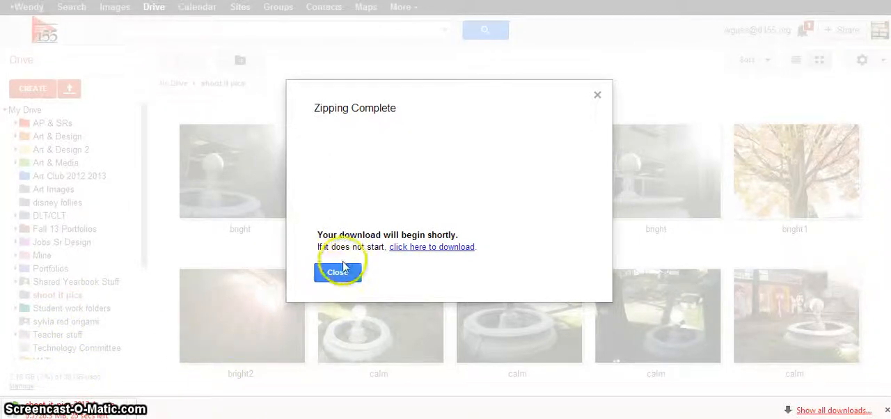
- Dismiss the Zipping Complete notice so the zip download proceeds
{"action": "left_click", "coordinate": [337, 272]}
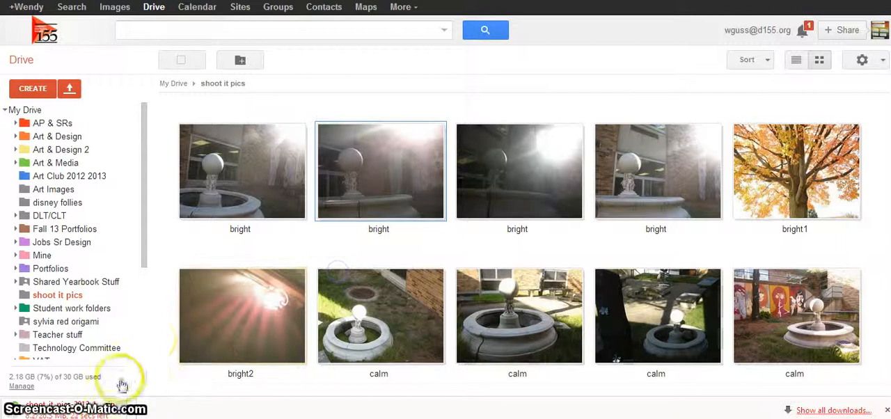
{"action": "mouse_move", "coordinate": [206, 392]}
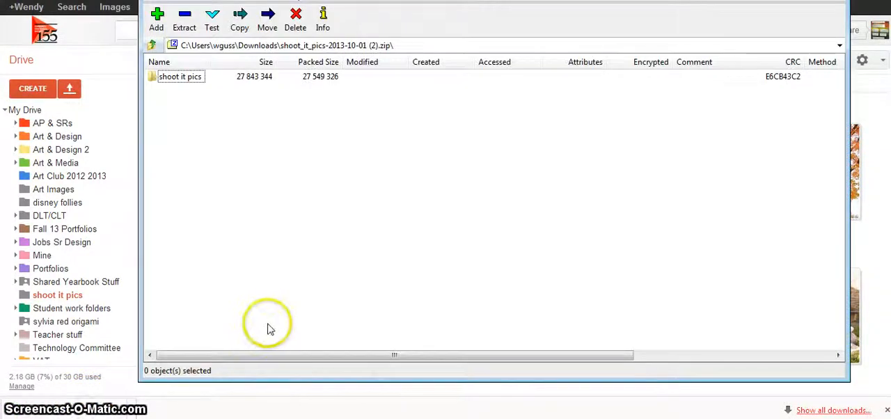
{"action": "mouse_move", "coordinate": [406, 203]}
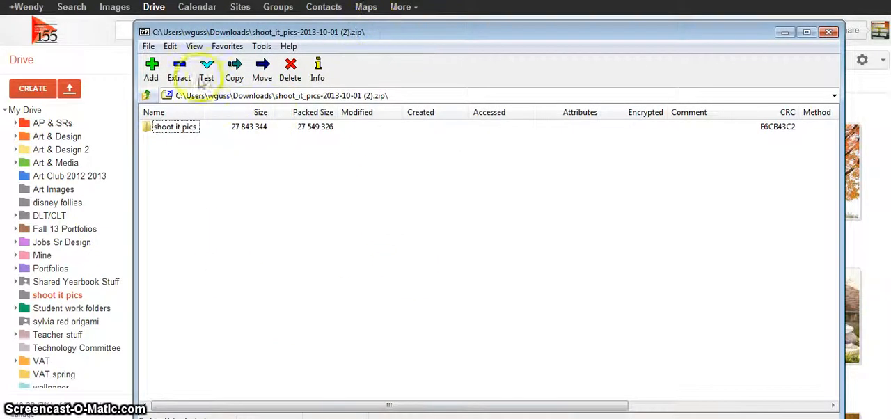
{"action": "mouse_move", "coordinate": [535, 237]}
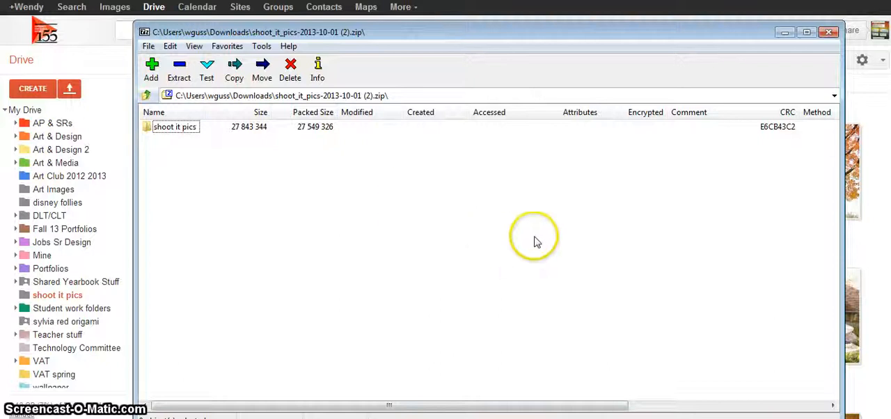
{"action": "mouse_move", "coordinate": [454, 206]}
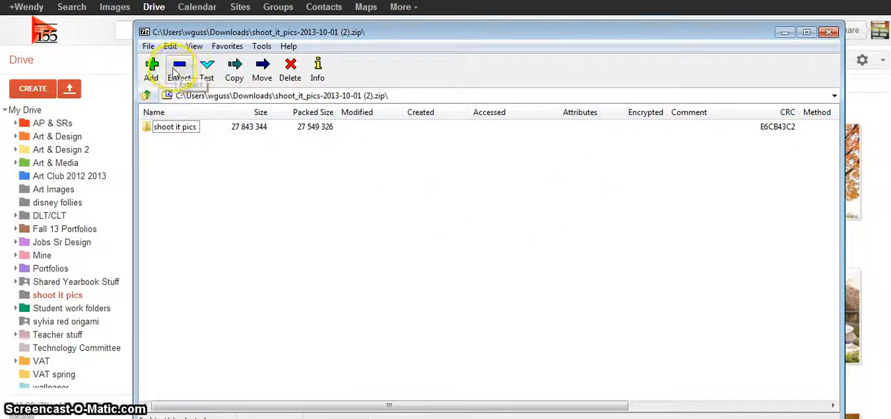
- Extract the archive to the Desktop, auto-renaming duplicate files to keep both copies
{"action": "left_click", "coordinate": [178, 68]}
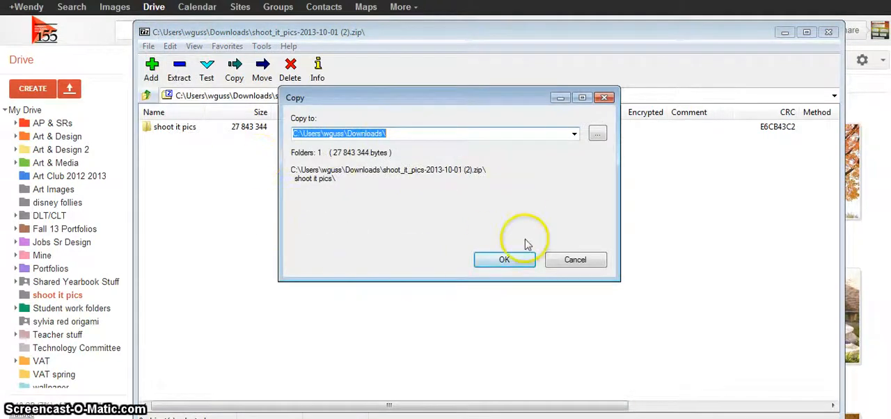
{"action": "left_click", "coordinate": [597, 134]}
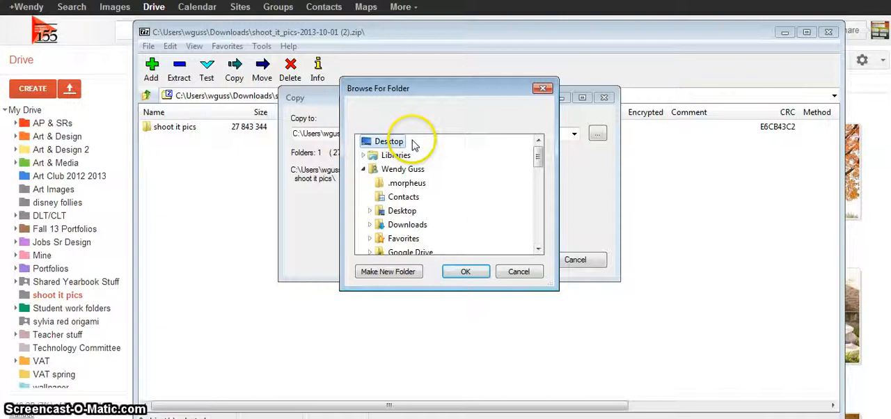
{"action": "left_click", "coordinate": [465, 272]}
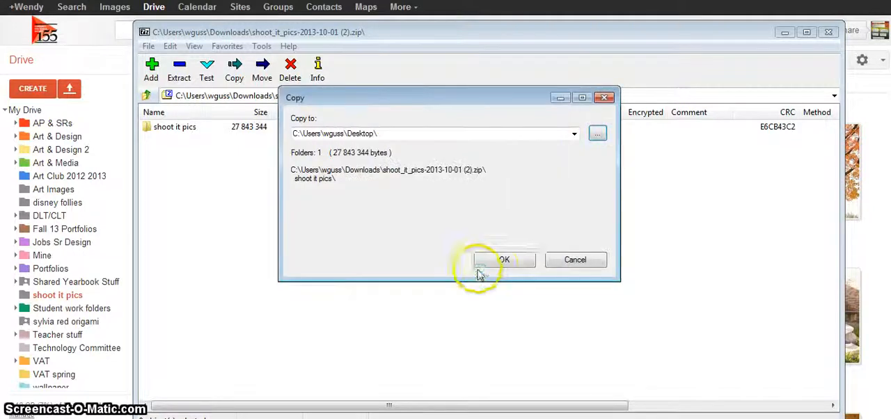
{"action": "left_click", "coordinate": [503, 259]}
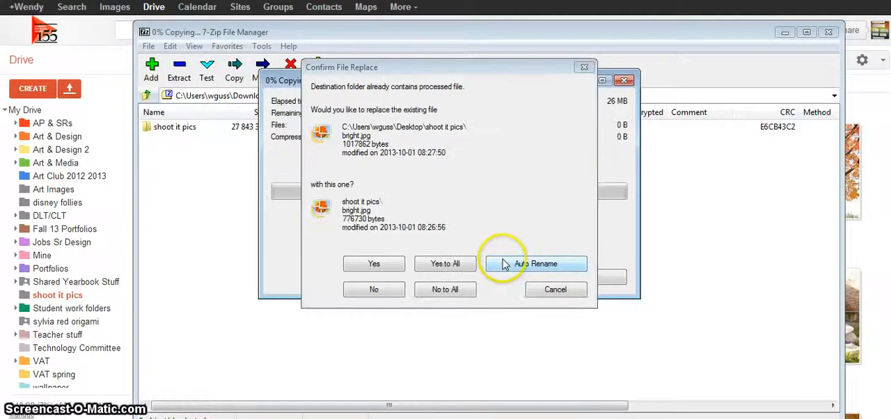
{"action": "left_click", "coordinate": [543, 263]}
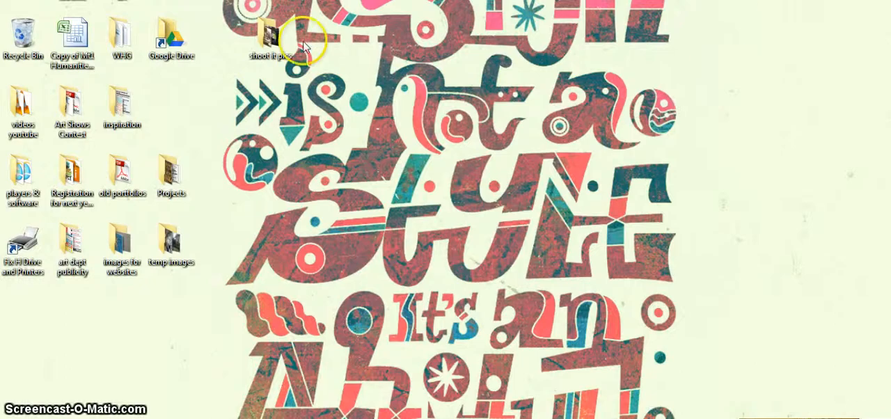
- Open the extracted shoot it pics folder from the desktop
{"action": "left_click", "coordinate": [270, 36]}
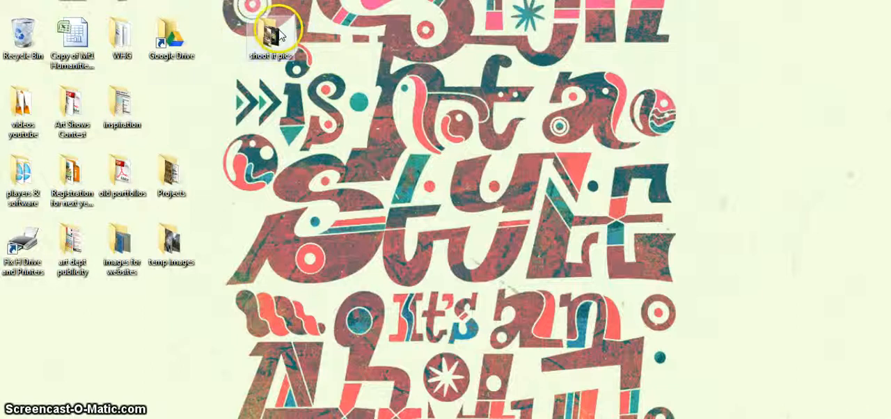
{"action": "left_click", "coordinate": [270, 33]}
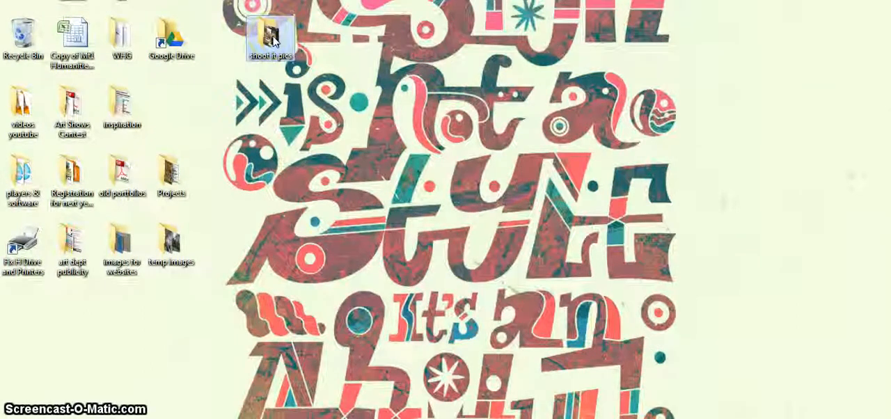
{"action": "double_click", "coordinate": [270, 33]}
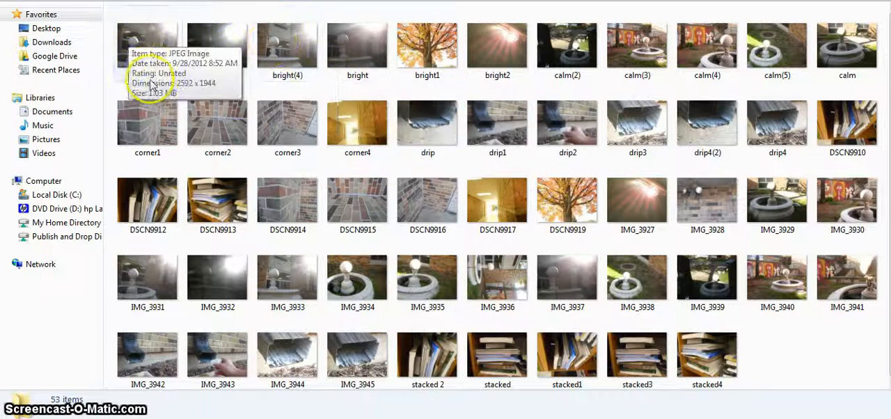
- Select the first photo, bright(2), to start a 32-photo block selection through IMG_3938
{"action": "left_click", "coordinate": [148, 44]}
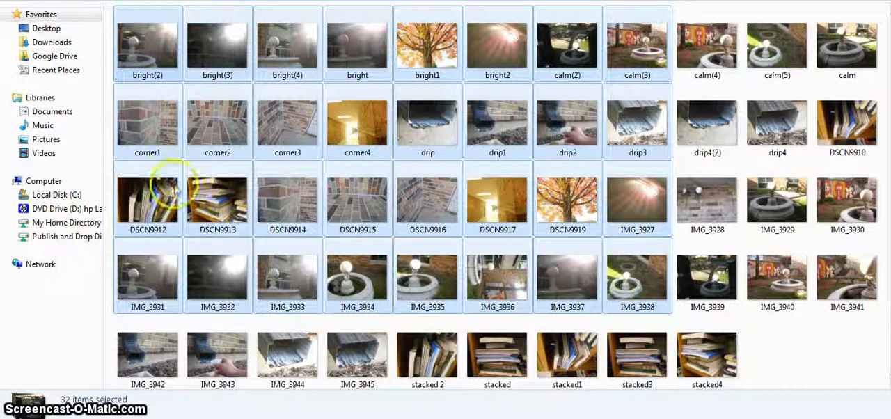
{"action": "mouse_move", "coordinate": [340, 201]}
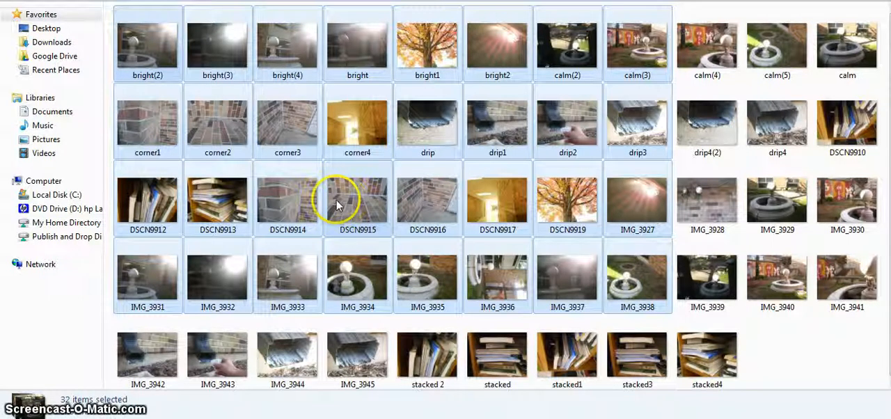
{"action": "mouse_move", "coordinate": [357, 197]}
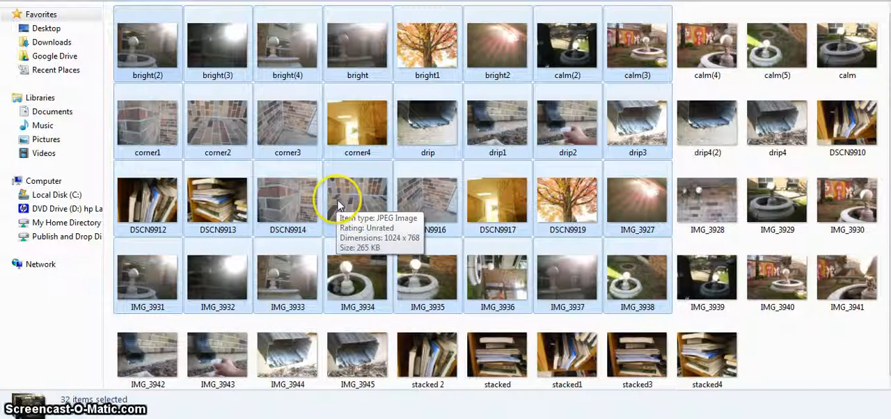
{"action": "mouse_move", "coordinate": [427, 202]}
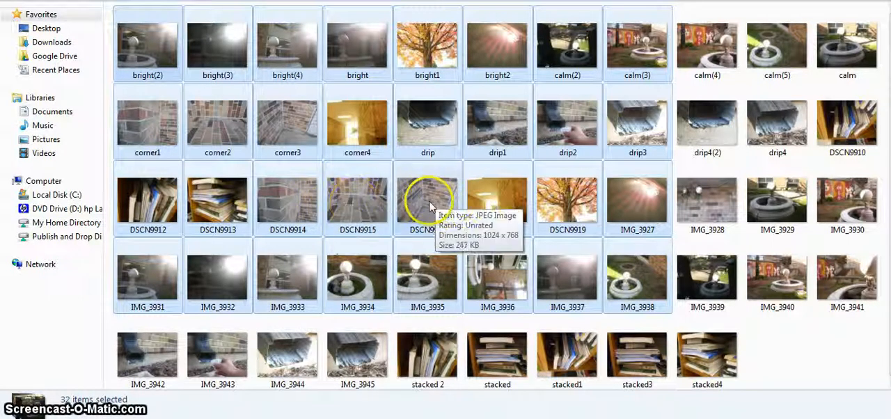